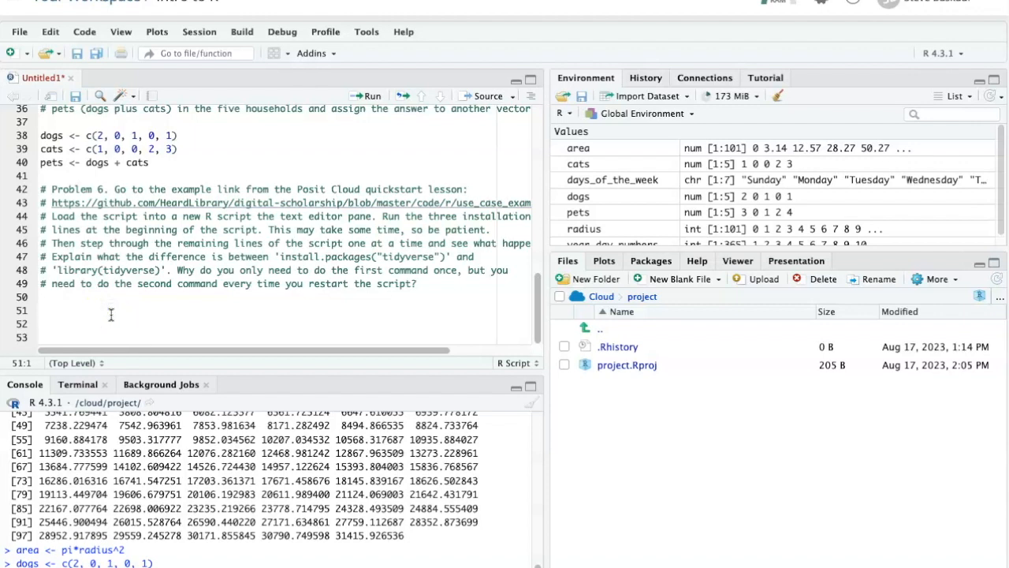
mouse_move(131, 294)
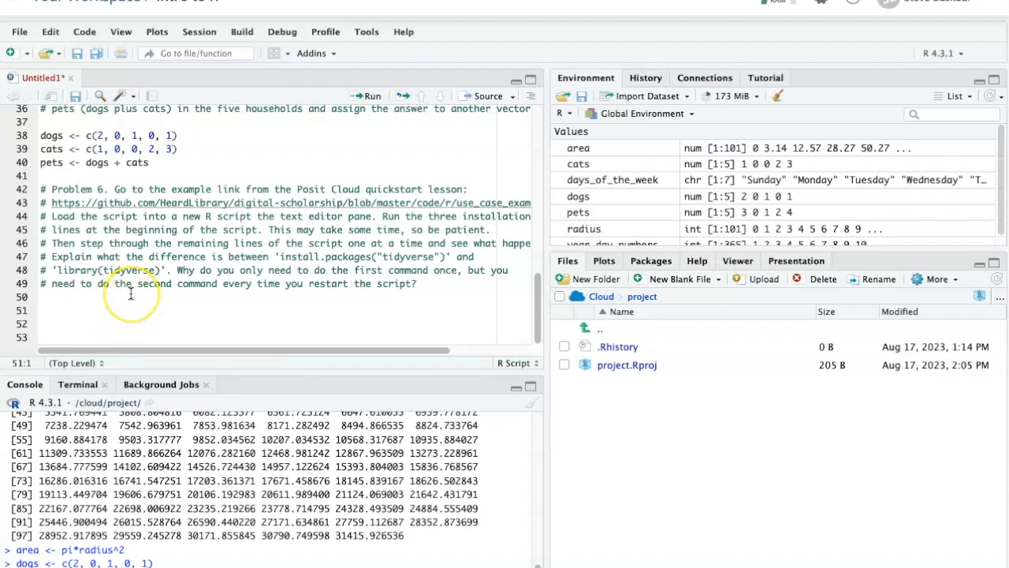
mouse_move(130, 295)
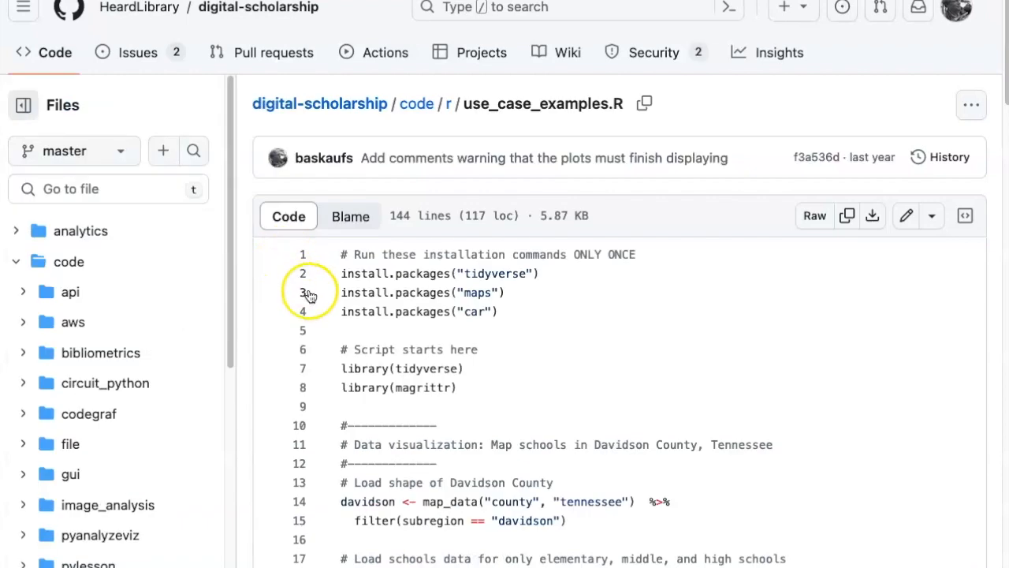
mouse_move(825, 270)
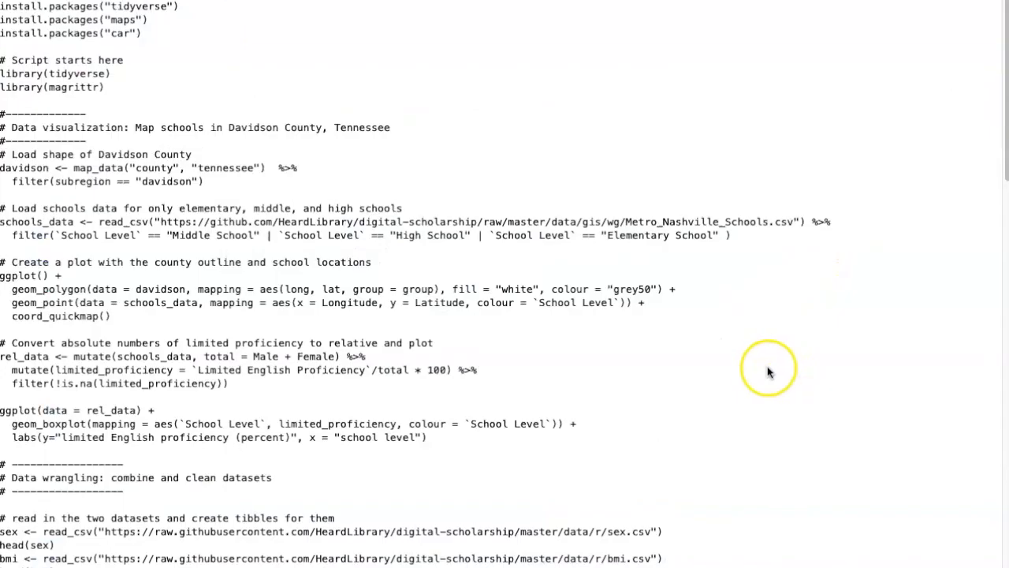
mouse_move(275, 120)
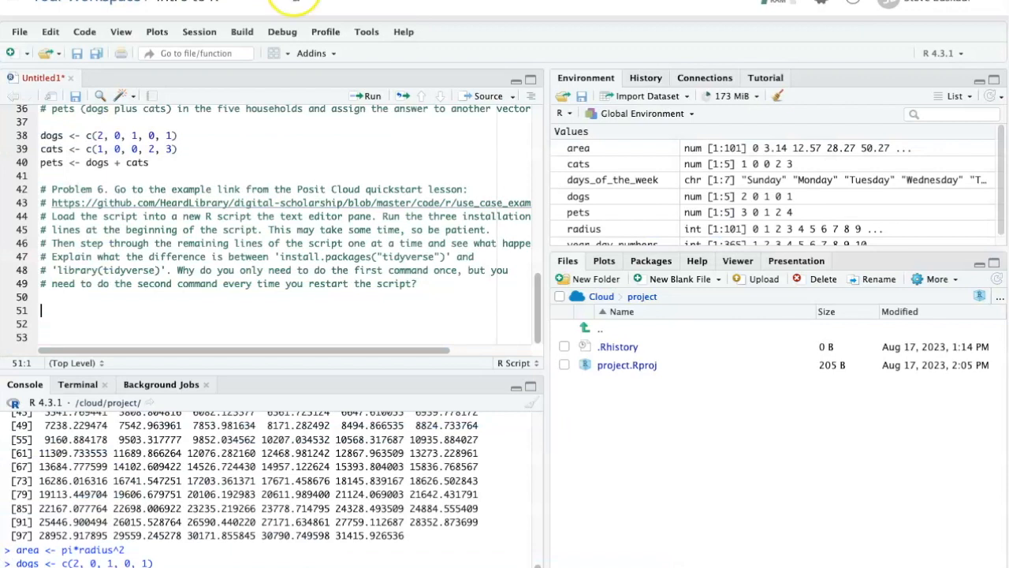
mouse_move(123, 83)
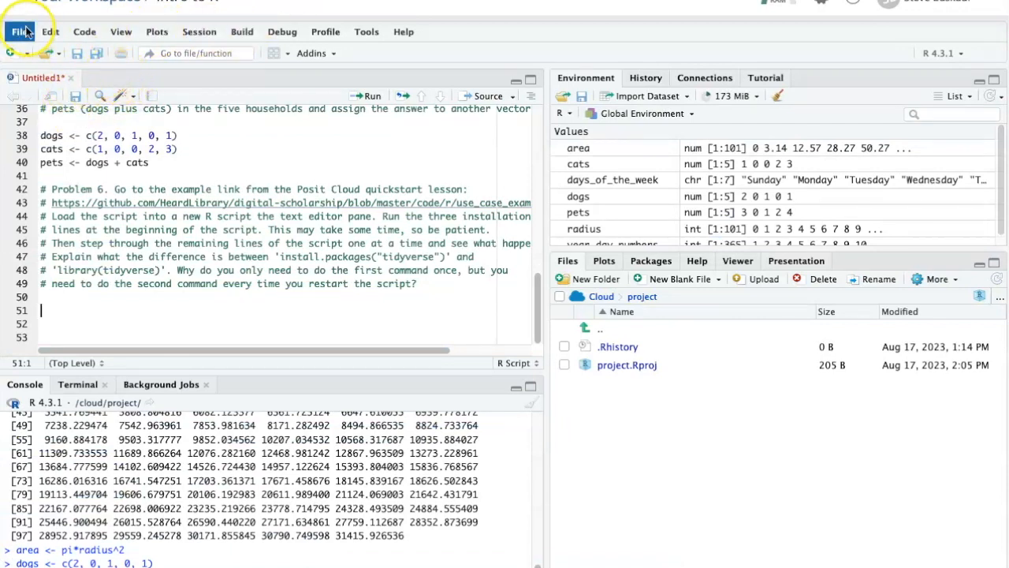
- Create a new empty R script, Untitled2, and place the cursor in its editor
click(19, 32)
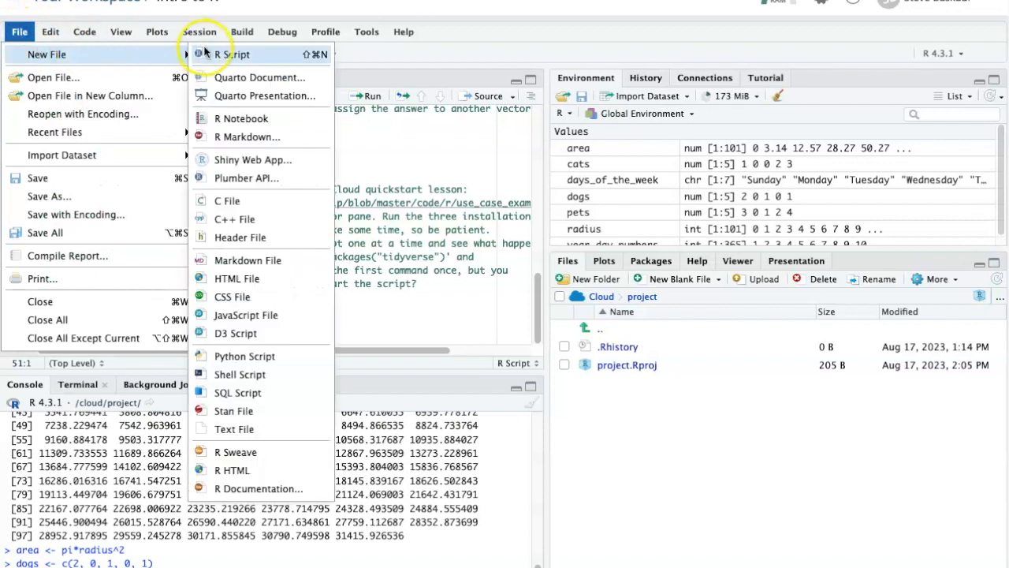
click(232, 54)
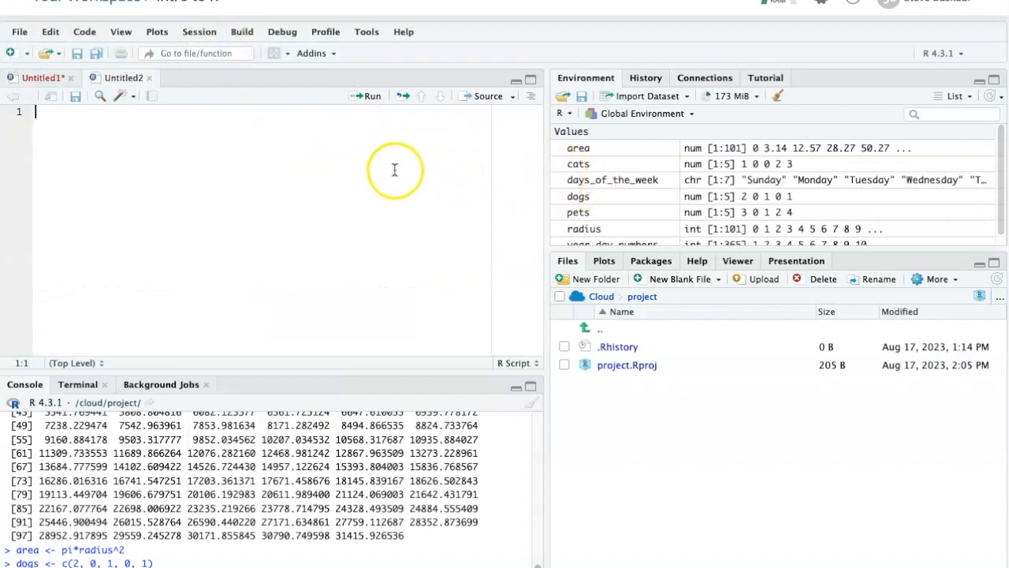
click(123, 77)
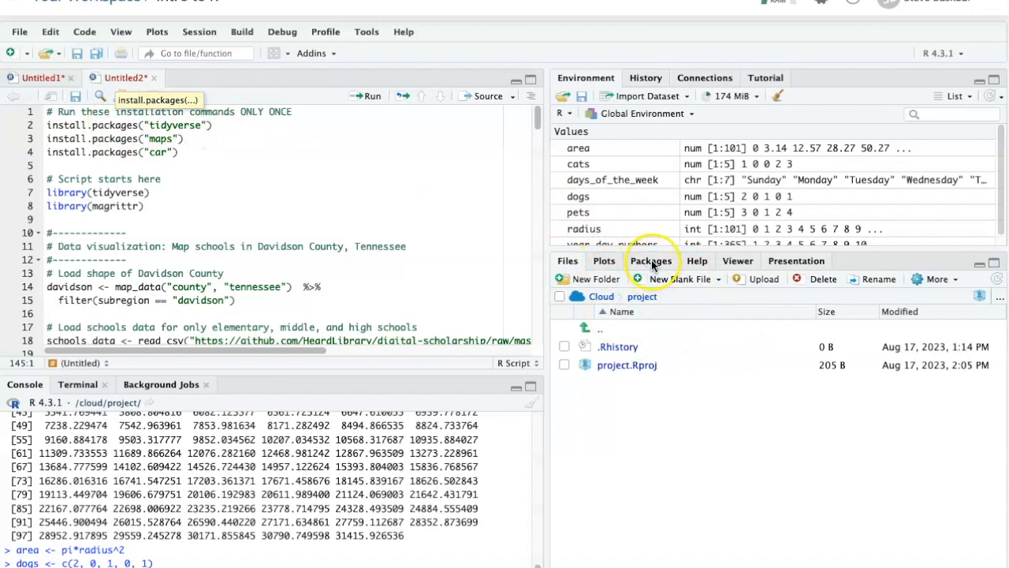
mouse_move(221, 125)
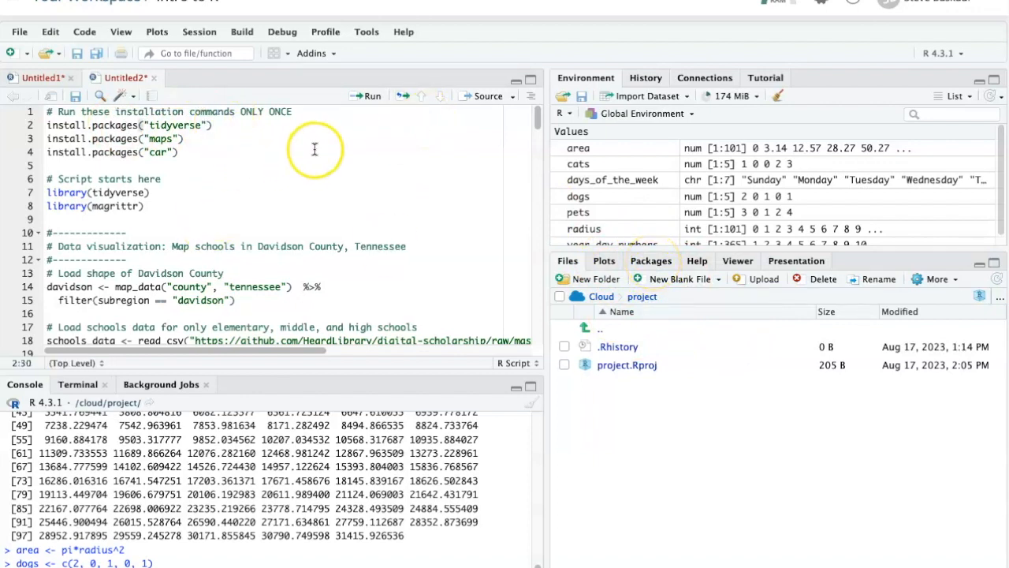
mouse_move(371, 96)
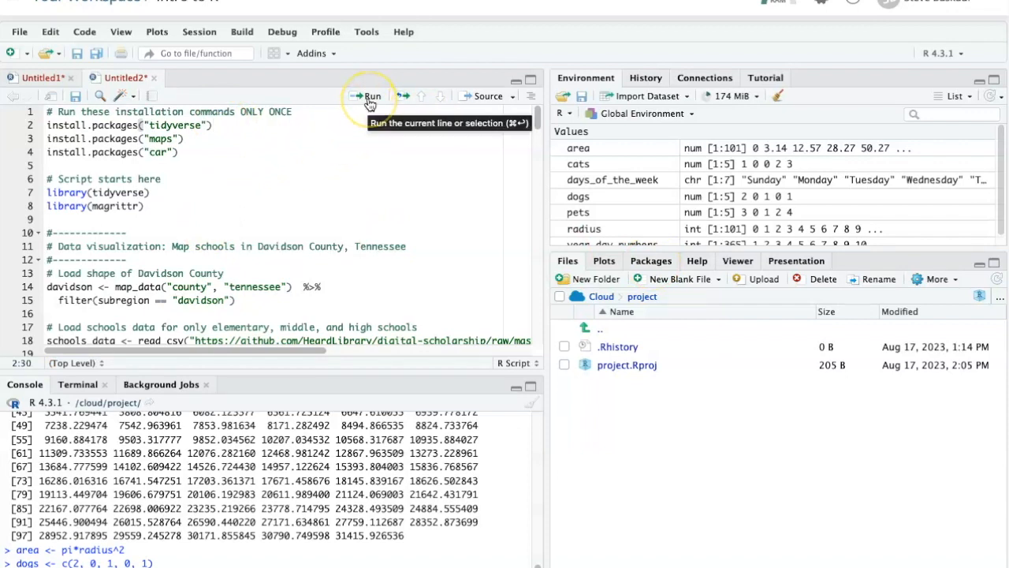
- Run the install.packages lines for tidyverse and maps, waiting for each install to finish
click(367, 95)
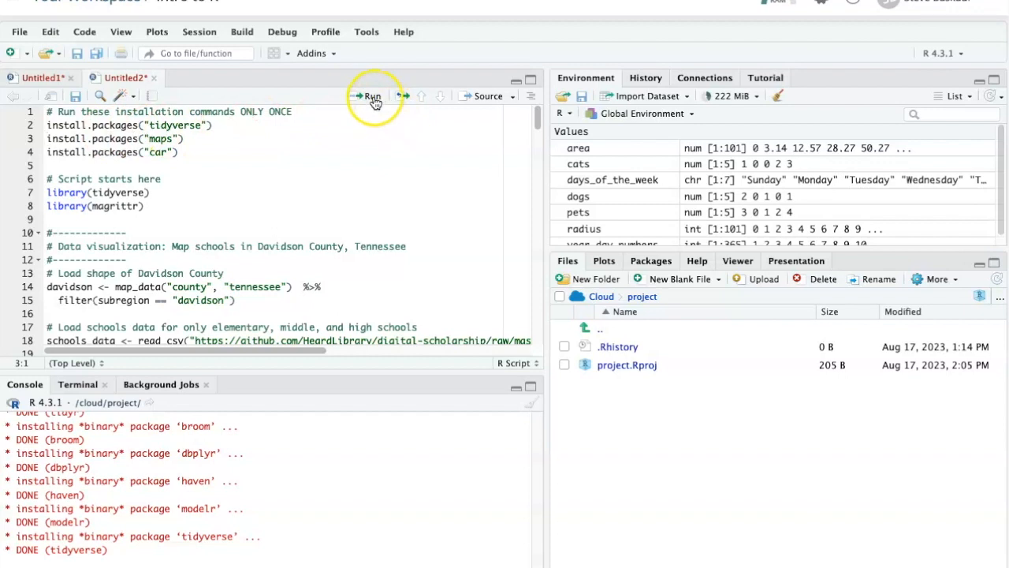
click(371, 96)
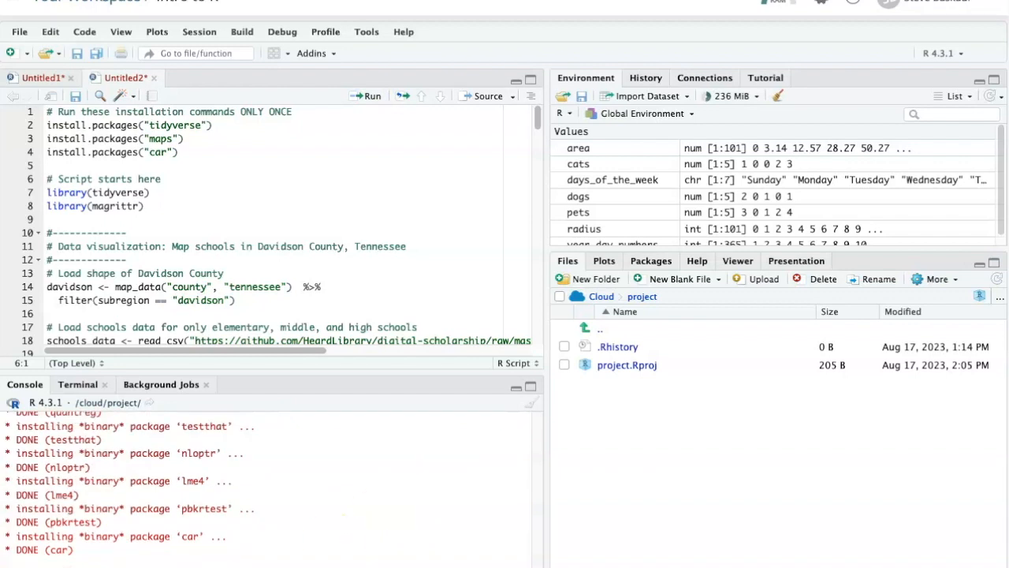
mouse_move(222, 384)
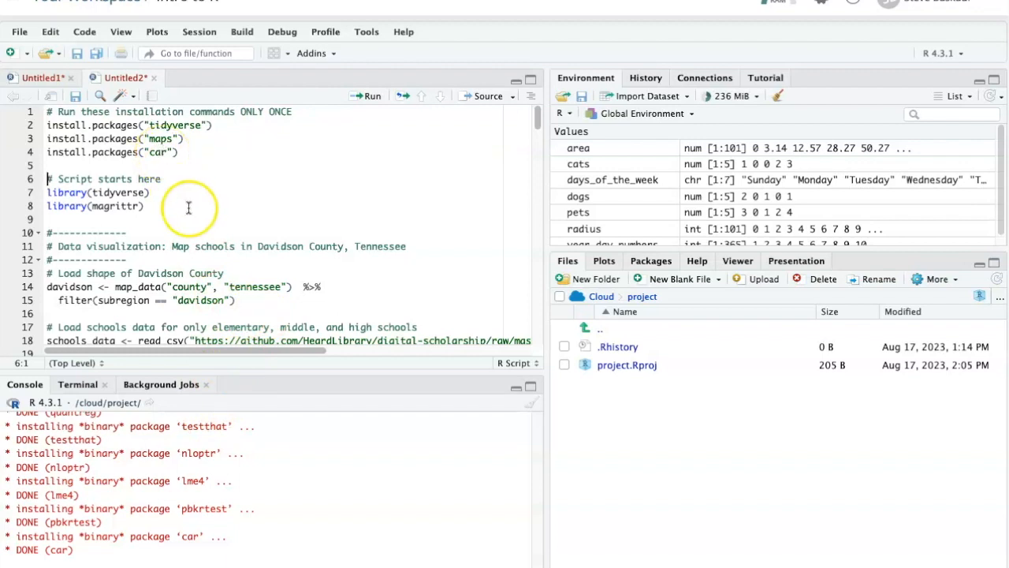
mouse_move(702, 445)
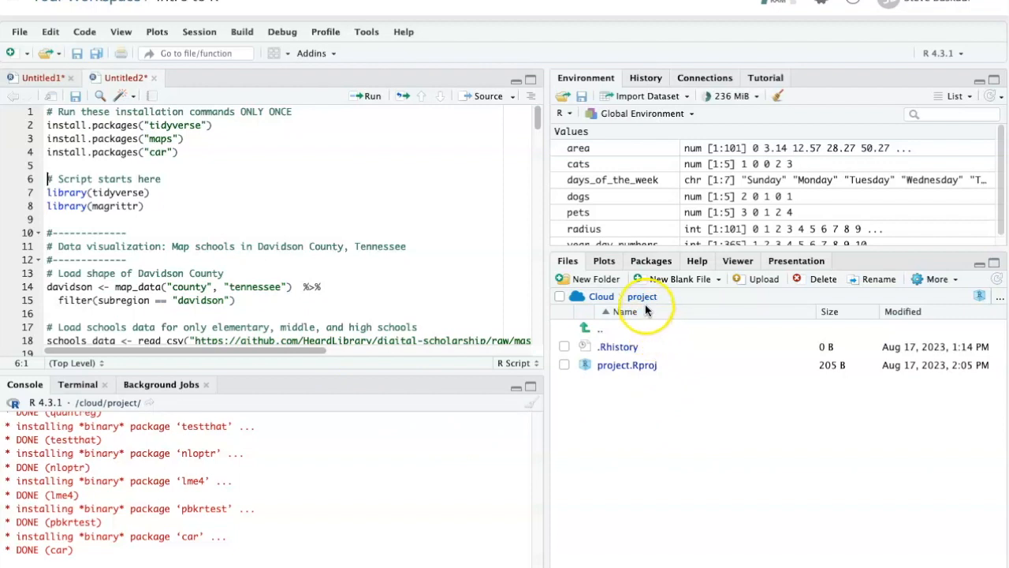
- Show the installed Packages list, confirm maps is there, and return to the library(tidyverse) line
click(651, 260)
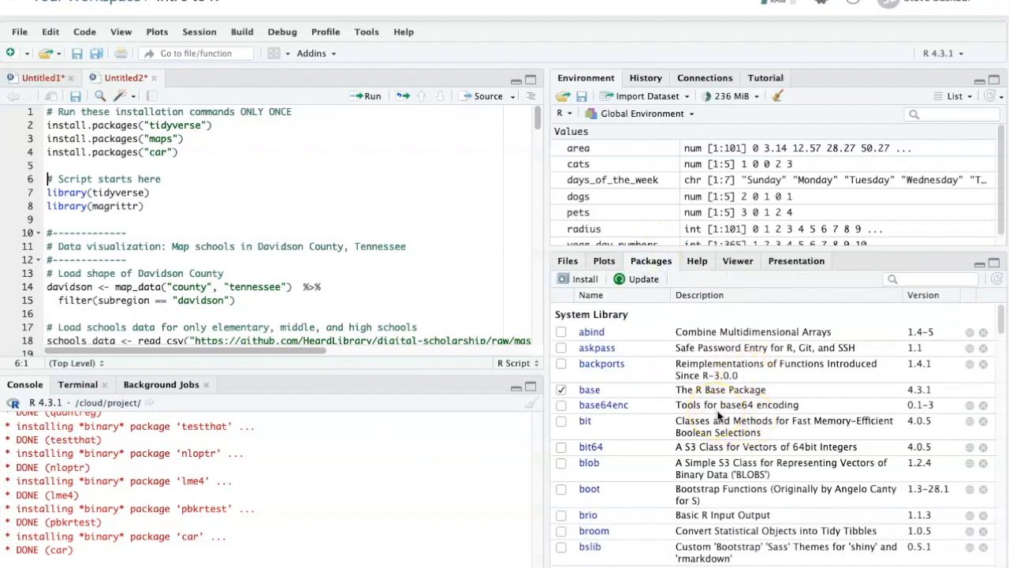
scroll(down, 3)
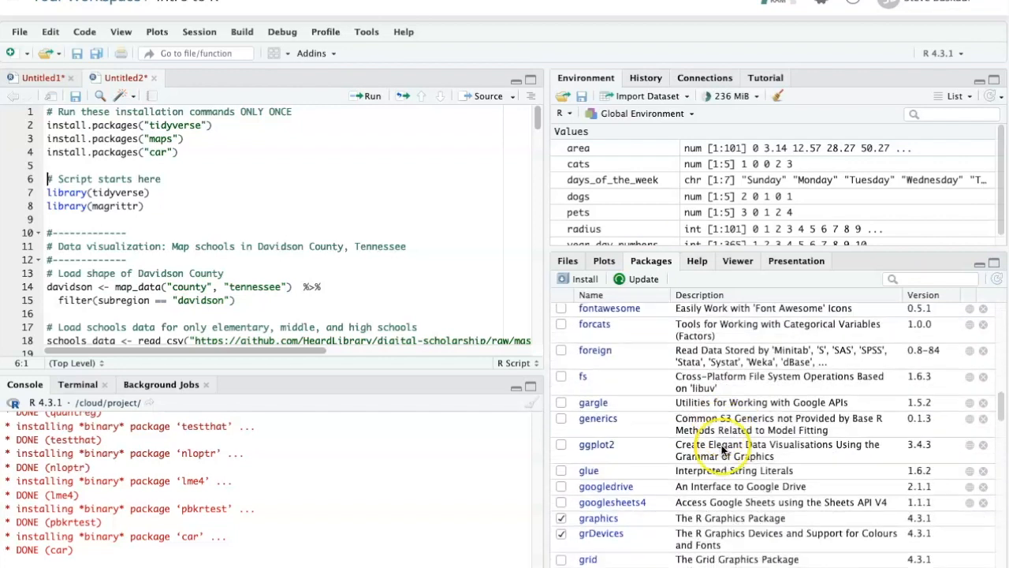
scroll(down, 3)
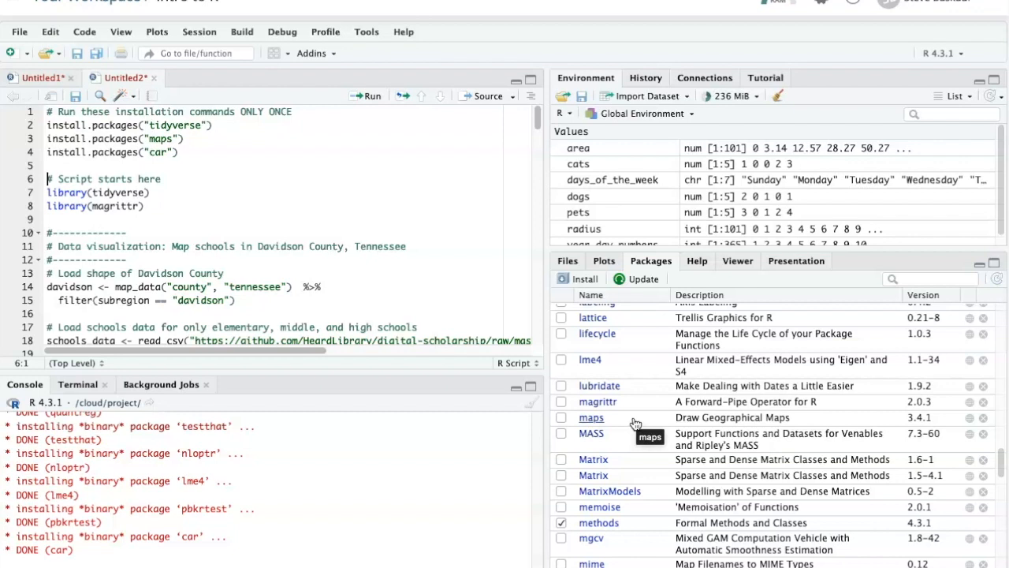
click(99, 192)
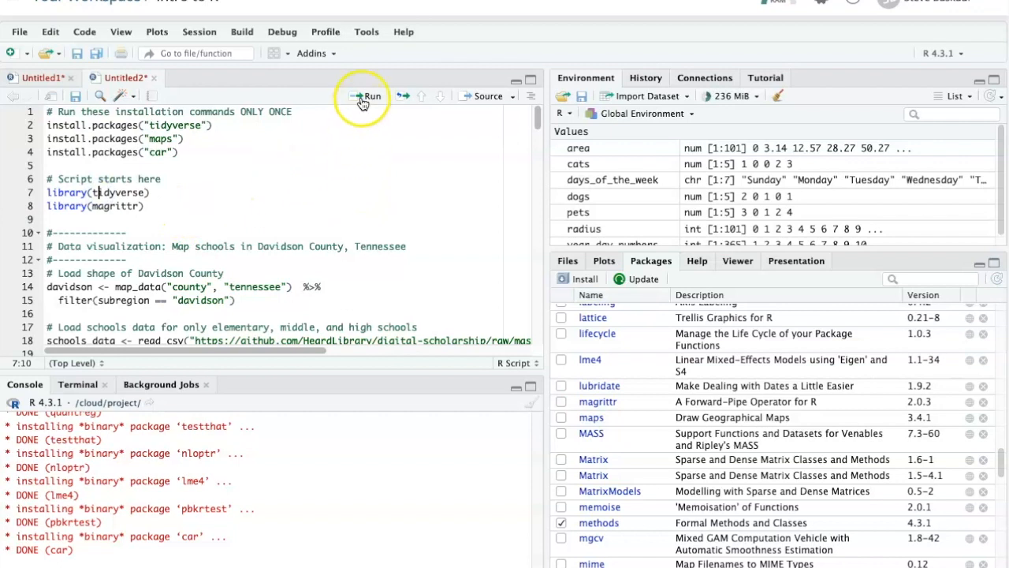
- Run library(tidyverse) and library(magrittr), then scroll to the Davidson County mapping code
click(368, 96)
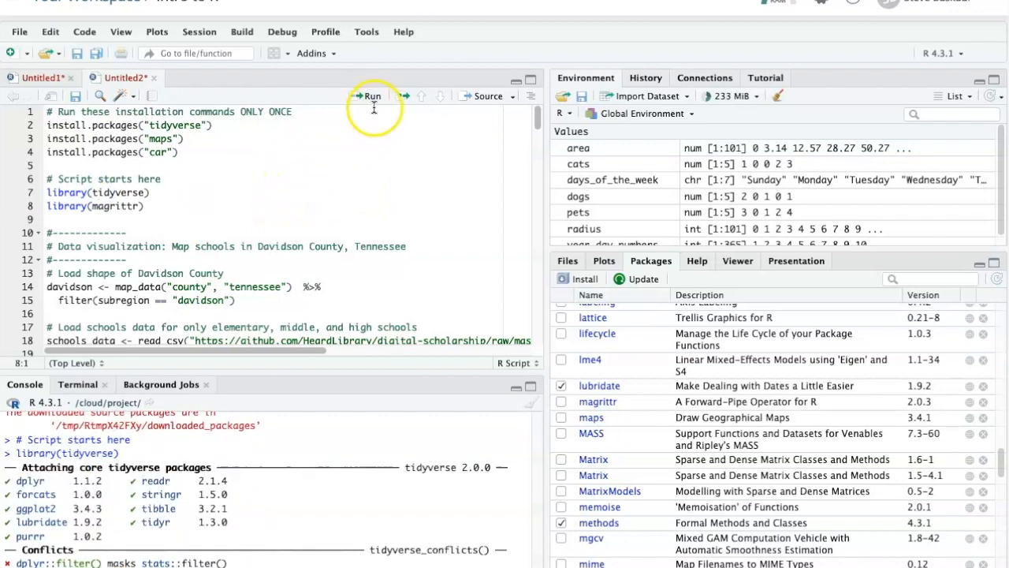
mouse_move(369, 96)
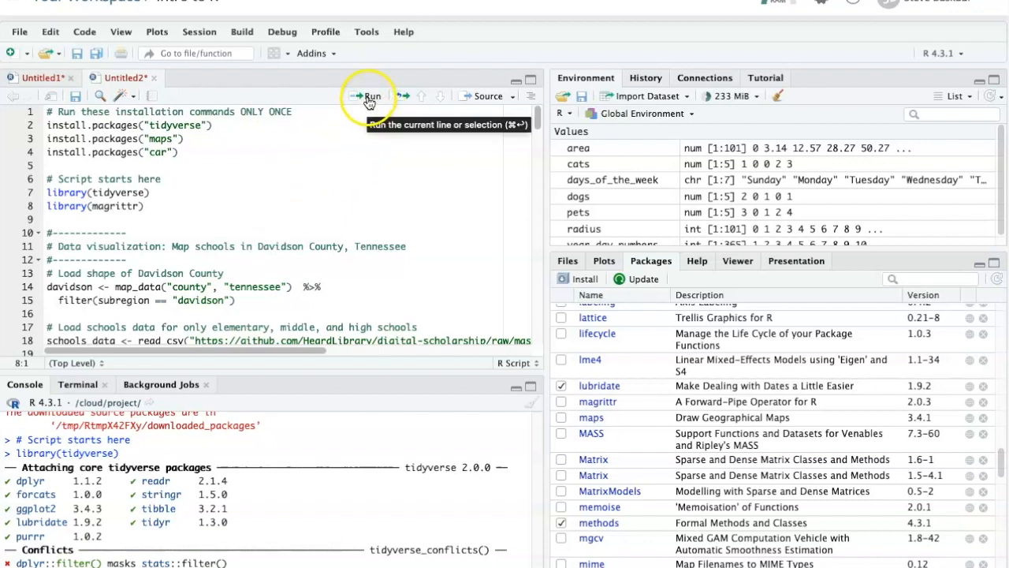
click(368, 95)
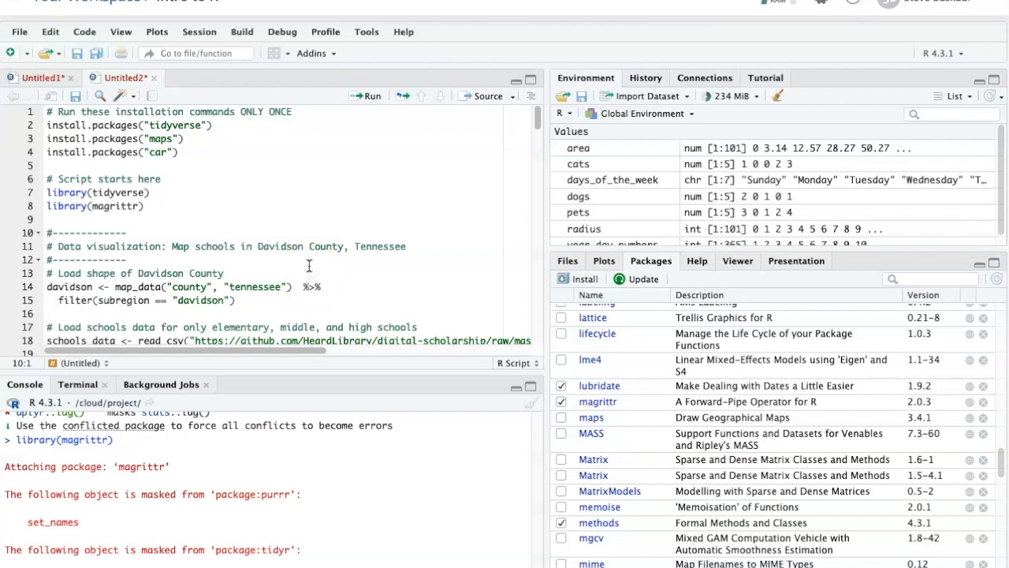
scroll(down, 3)
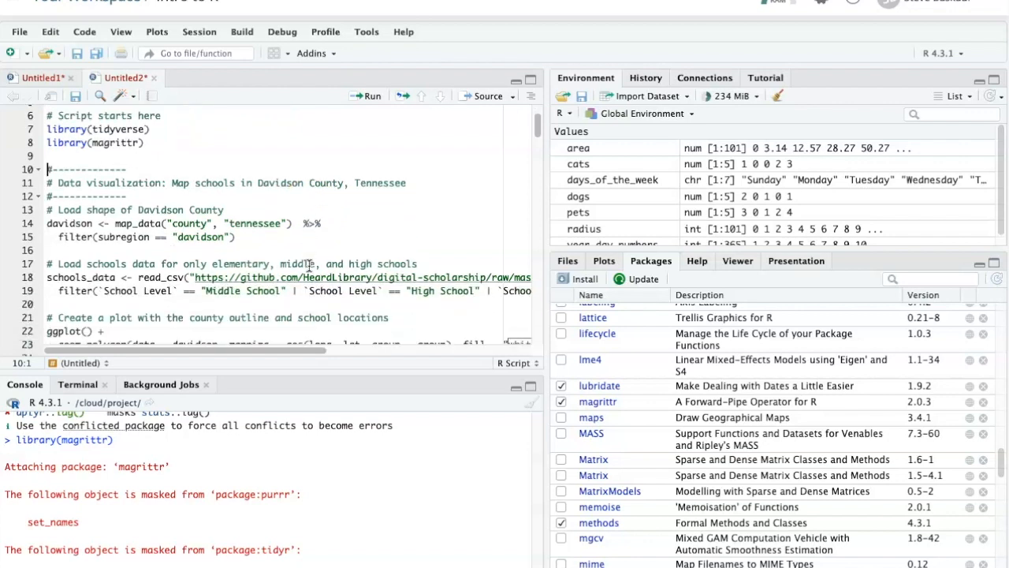
mouse_move(310, 254)
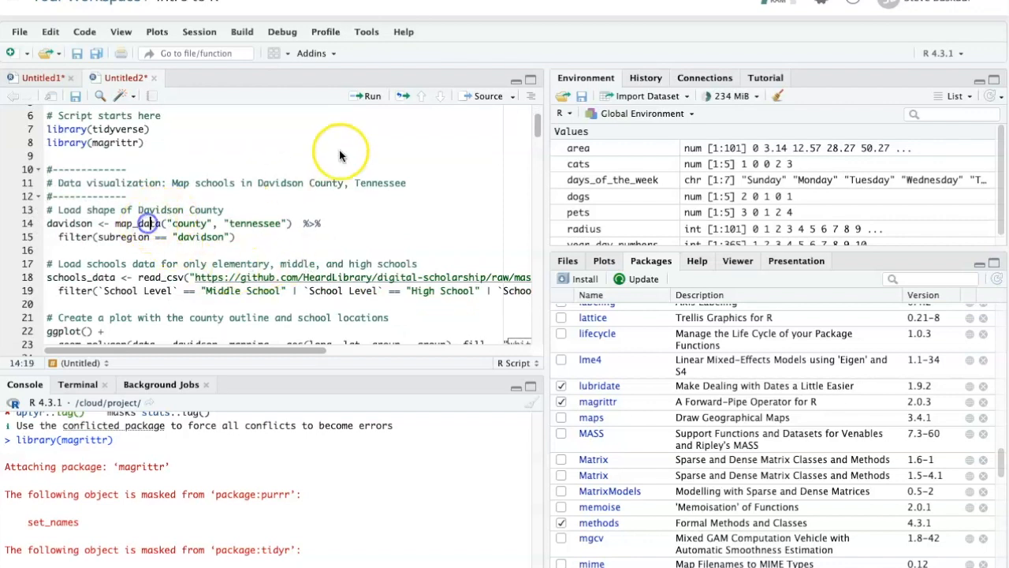
- Run the county outline, school data and ggplot map lines, then rel_data and geom_boxplot
click(367, 95)
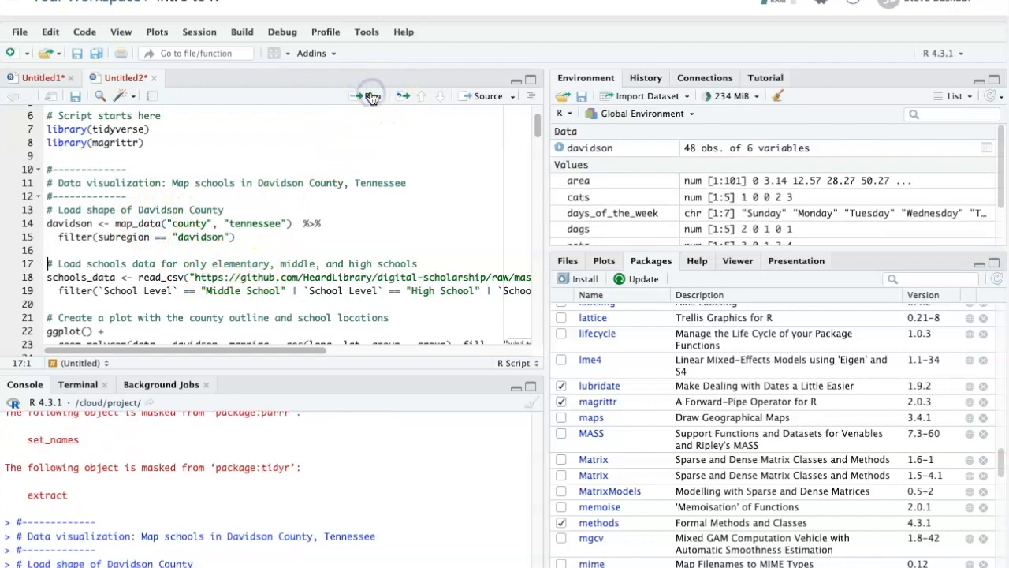
click(371, 95)
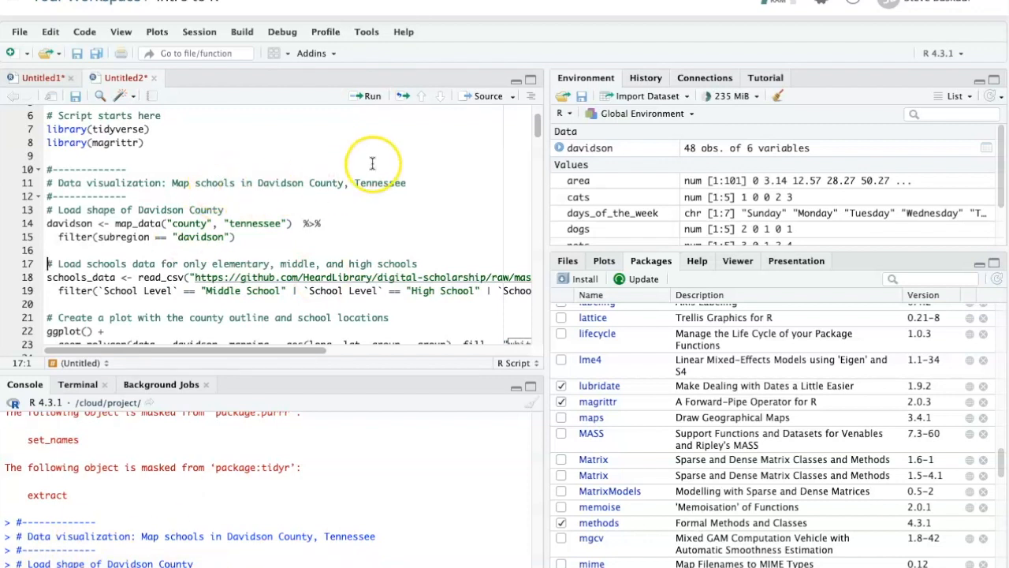
click(368, 95)
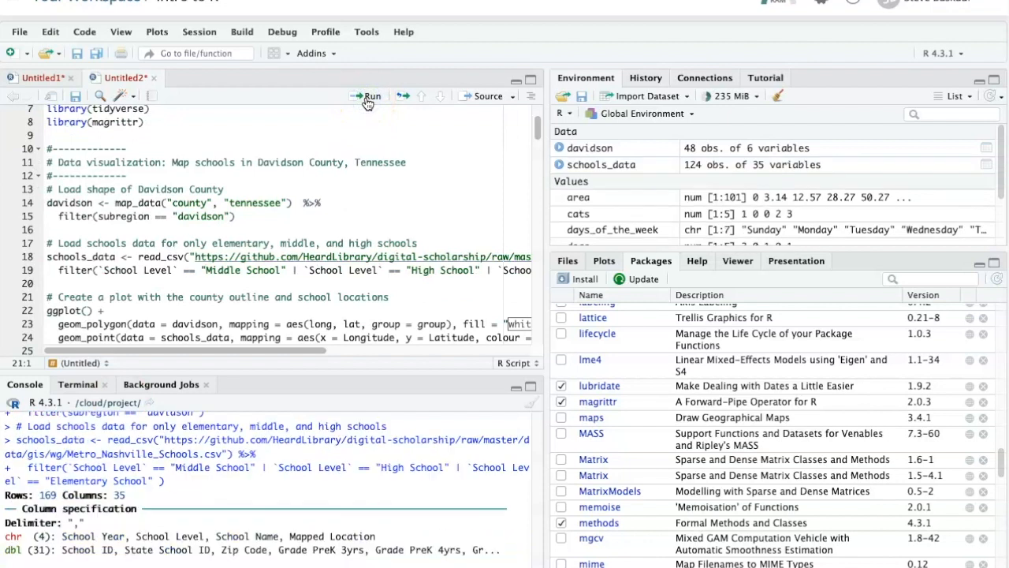
click(367, 95)
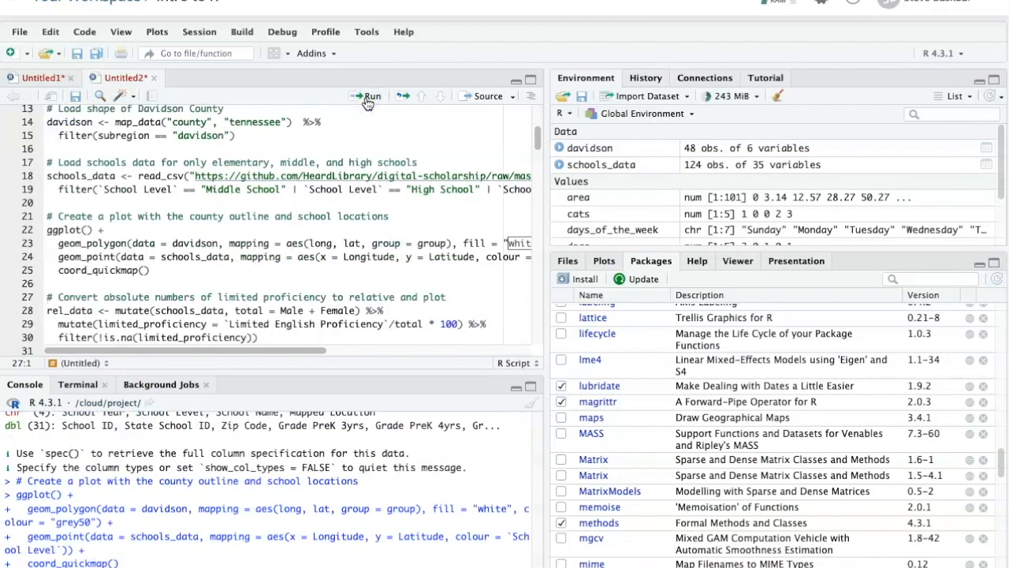
click(367, 95)
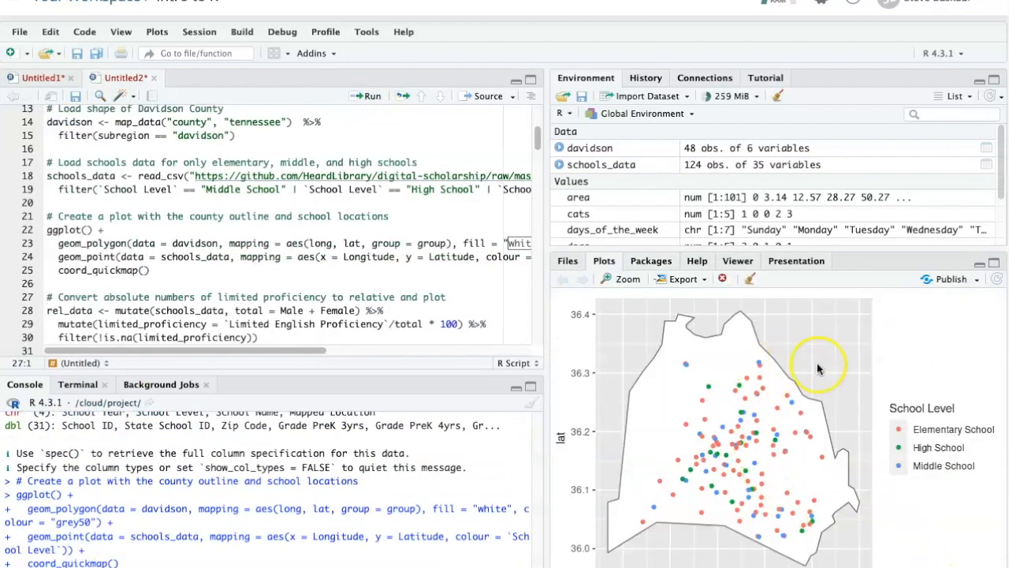
mouse_move(811, 477)
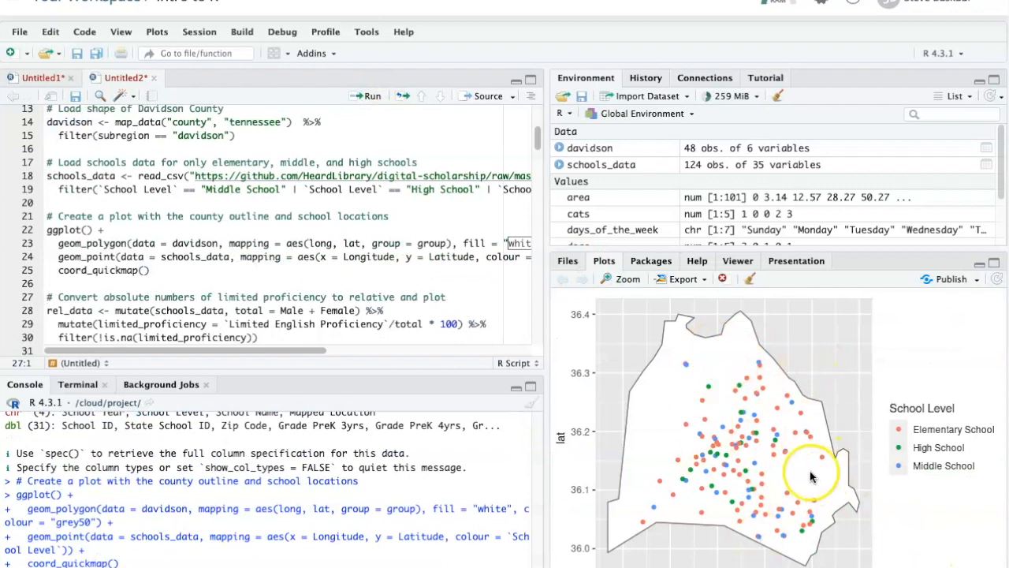
mouse_move(651, 405)
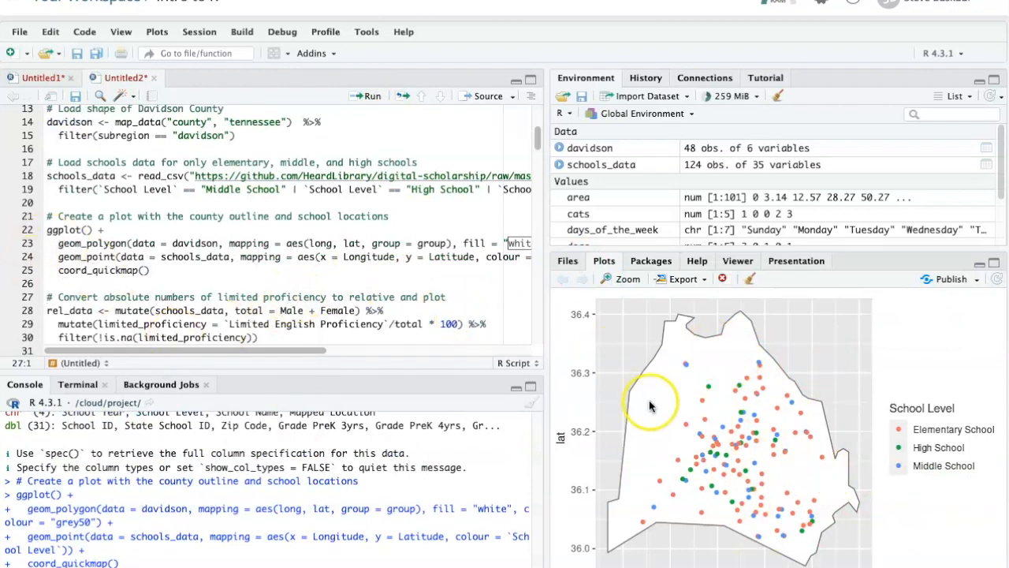
click(366, 96)
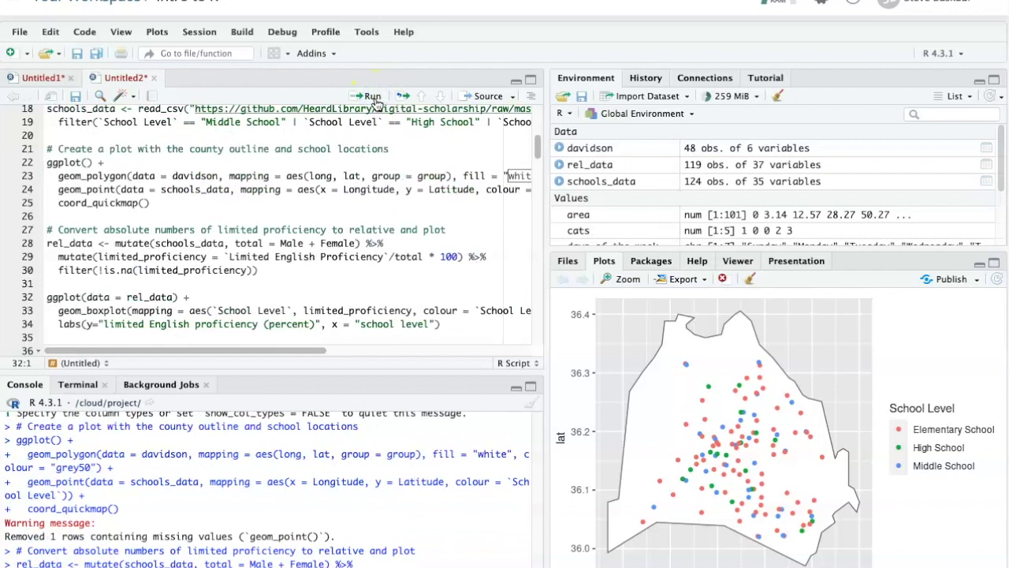
click(369, 95)
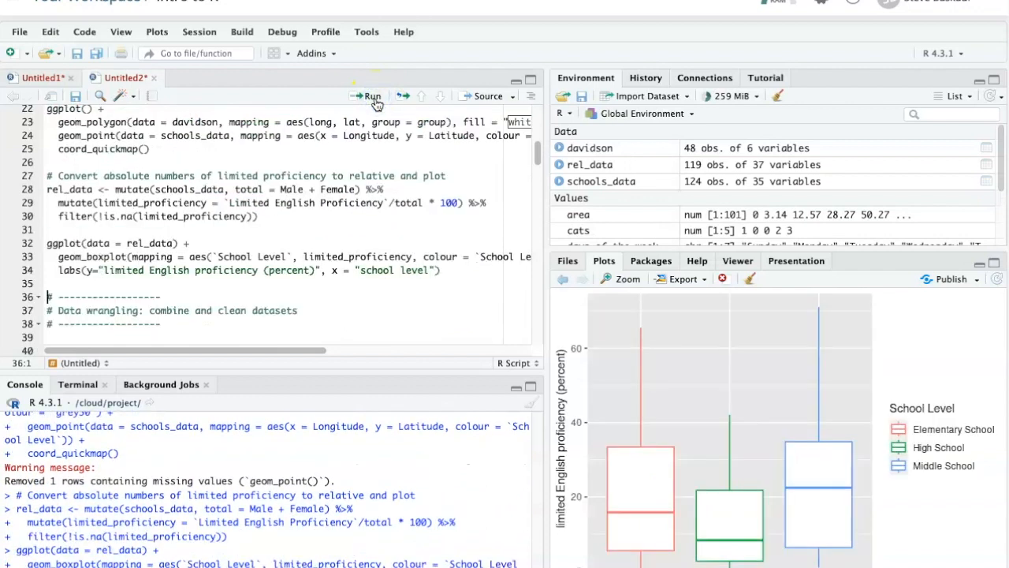
mouse_move(741, 495)
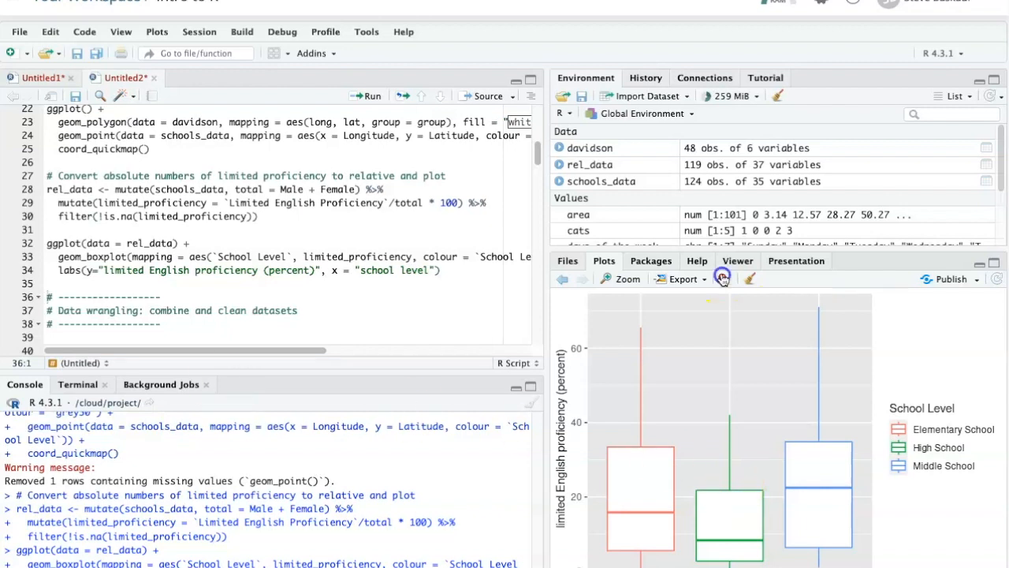
- Remove the box plot and the Davidson County school map, confirming Yes for each
click(722, 278)
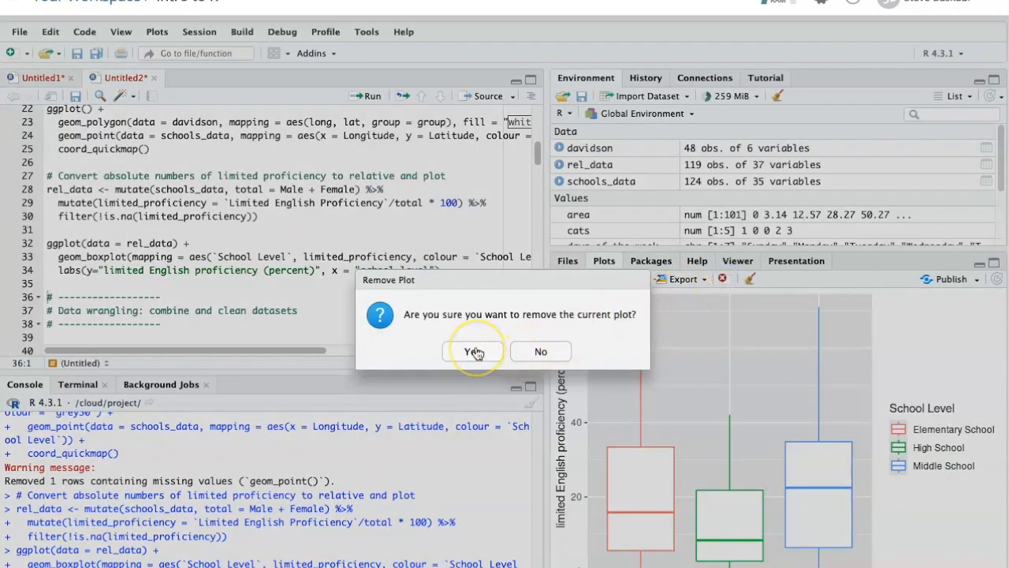
click(474, 351)
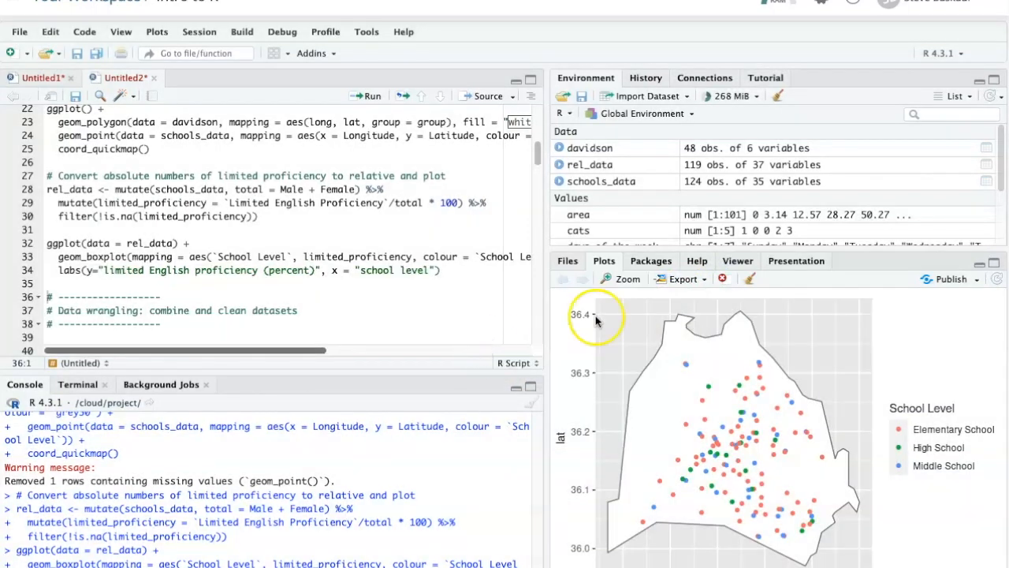
click(722, 278)
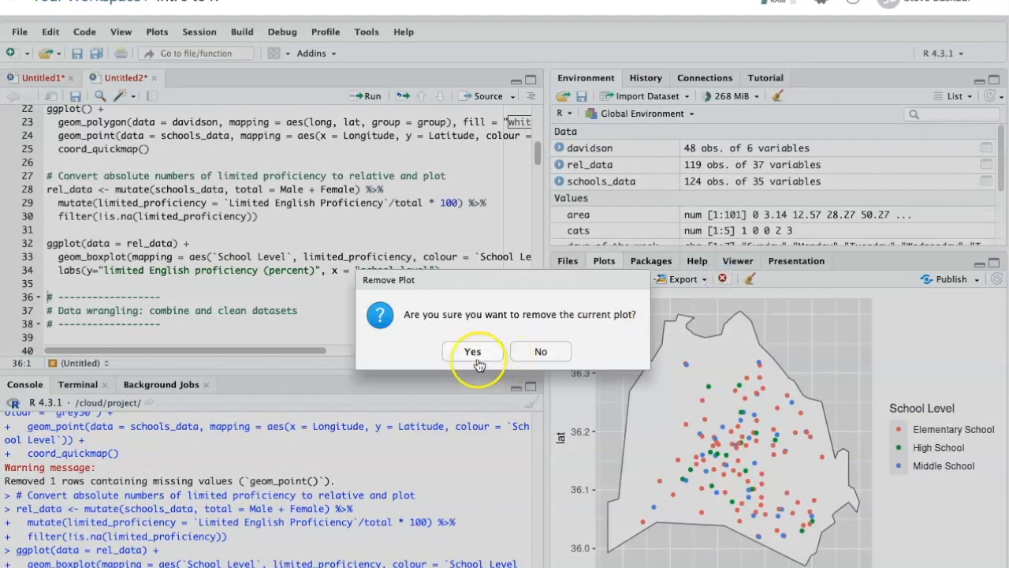
click(473, 351)
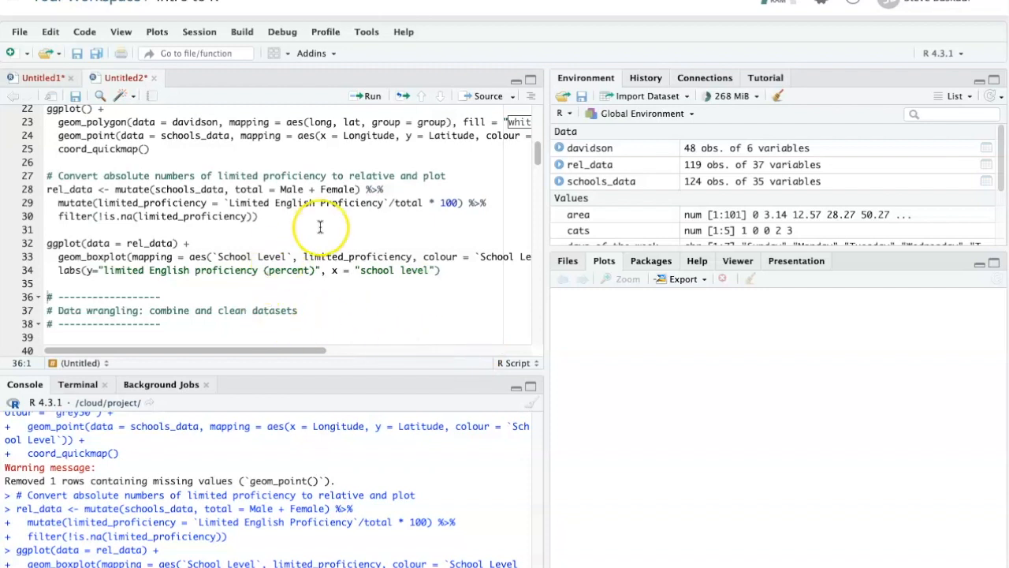
scroll(up, 3)
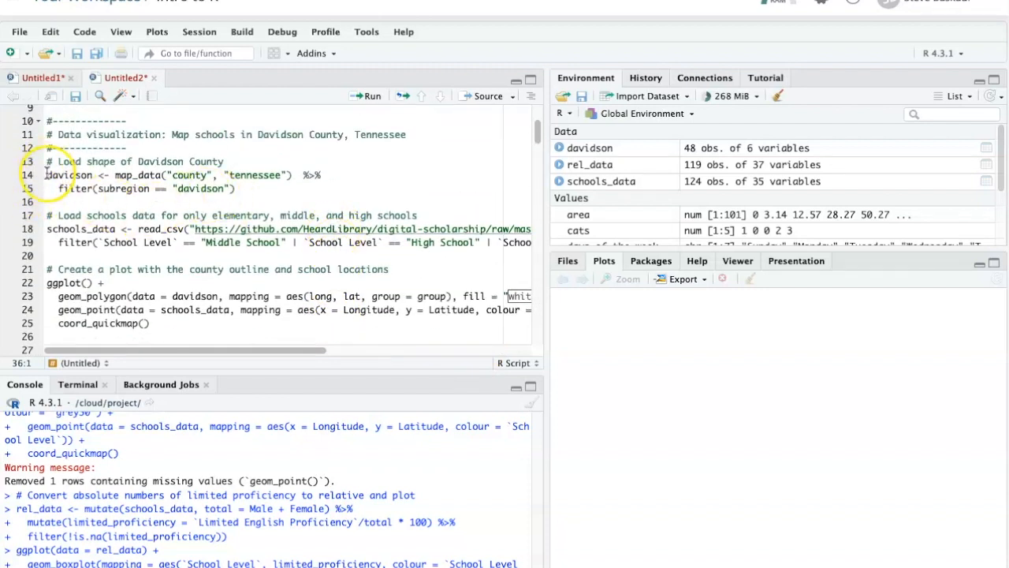
- Run lines 21–34 together, then step back in the Plots pane to the school map
scroll(down, 3)
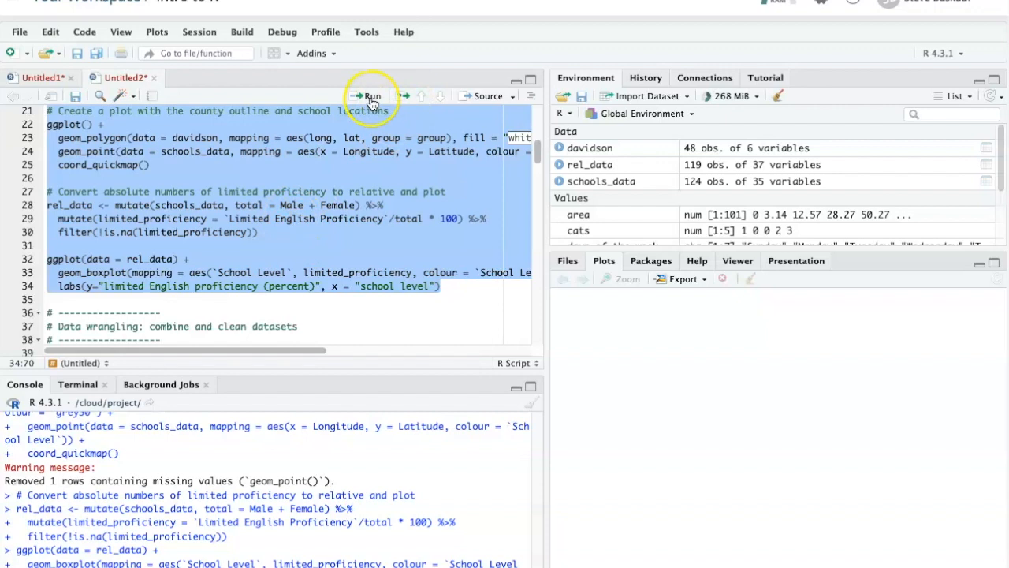
click(371, 96)
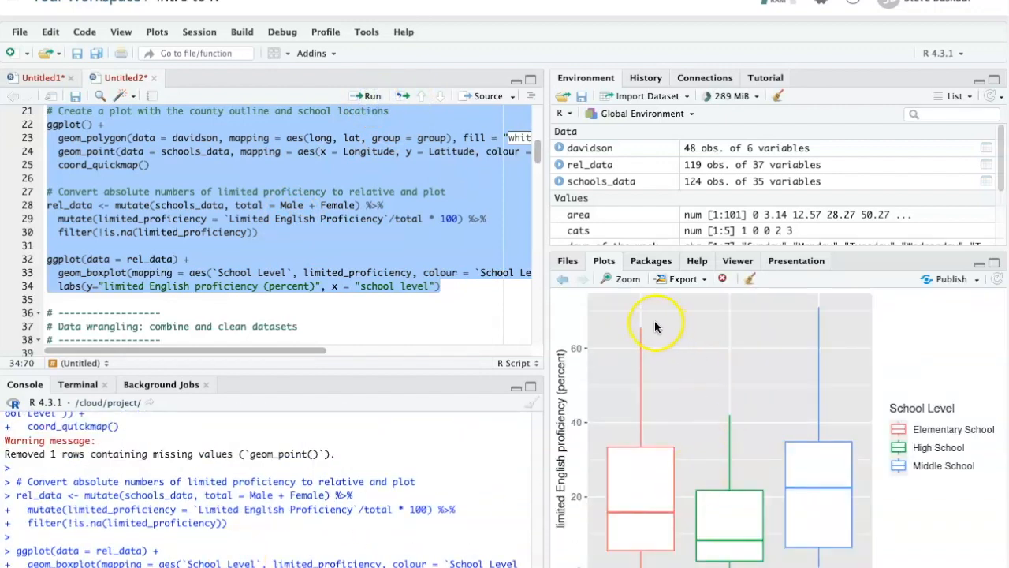
click(562, 279)
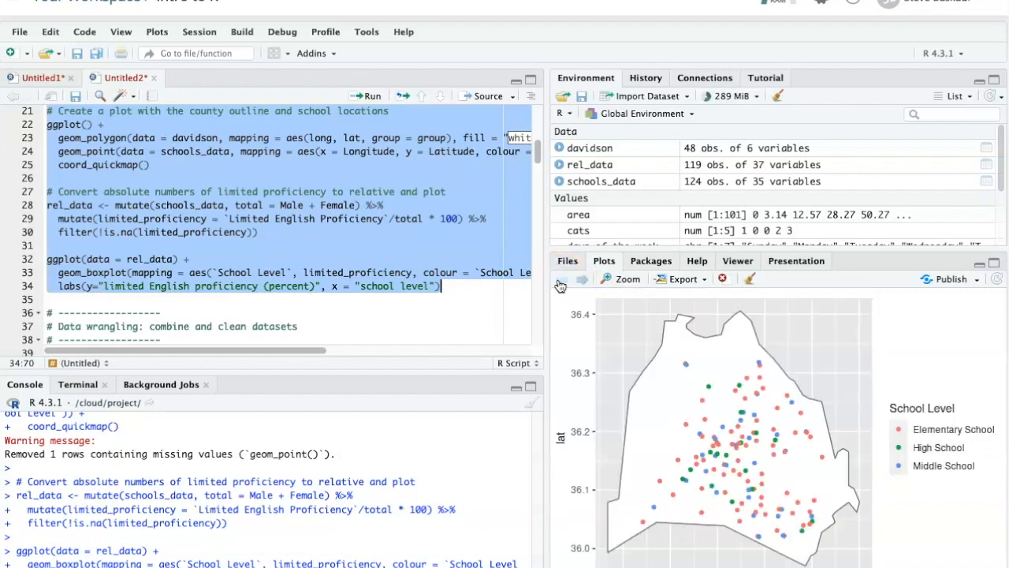
mouse_move(603, 281)
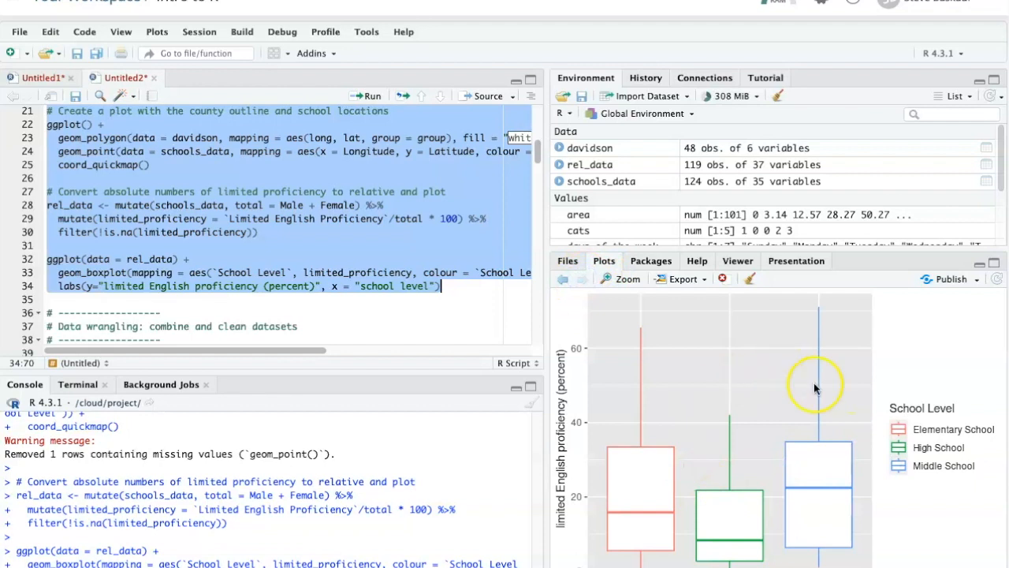
mouse_move(768, 460)
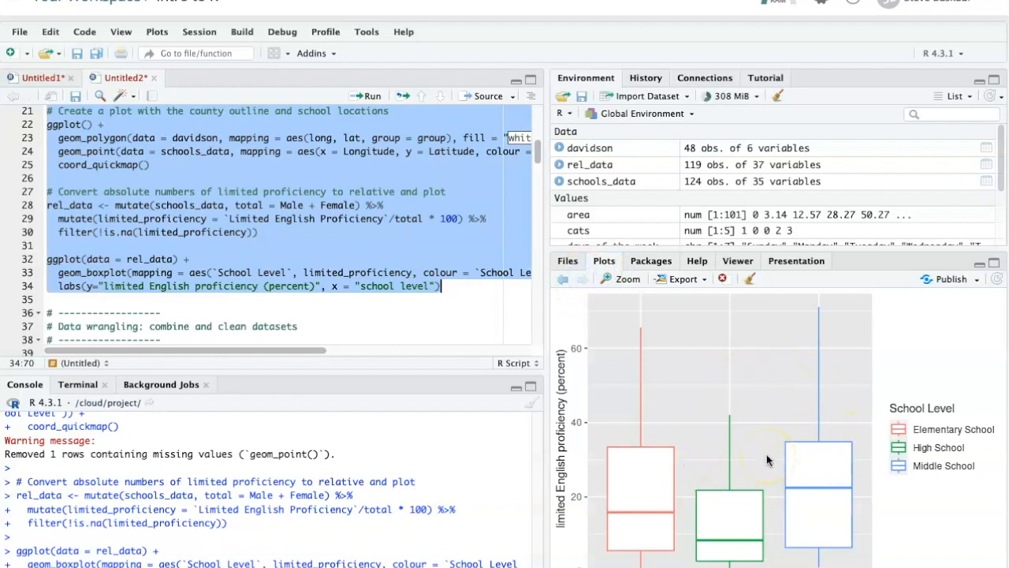
mouse_move(792, 473)
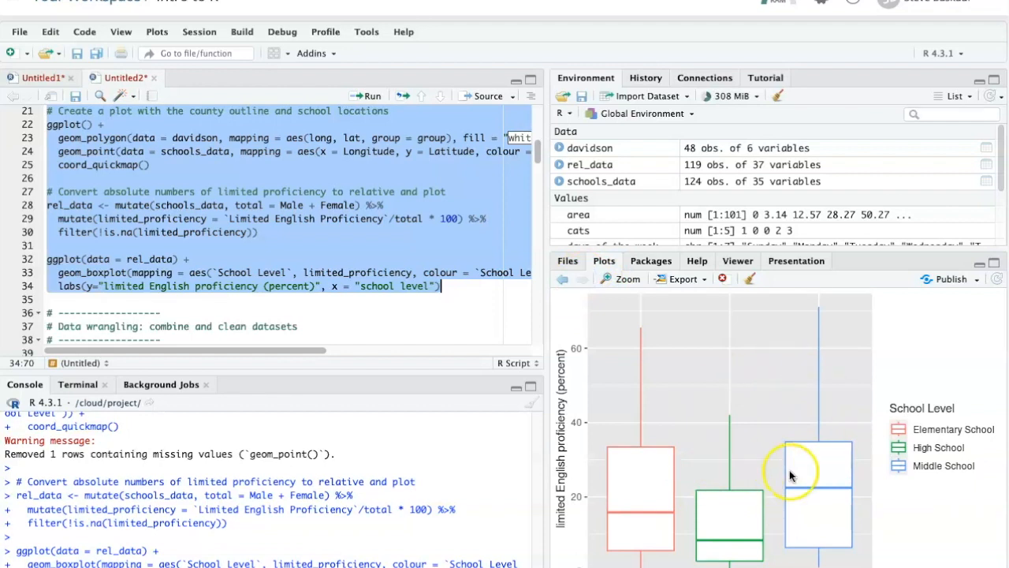
mouse_move(792, 473)
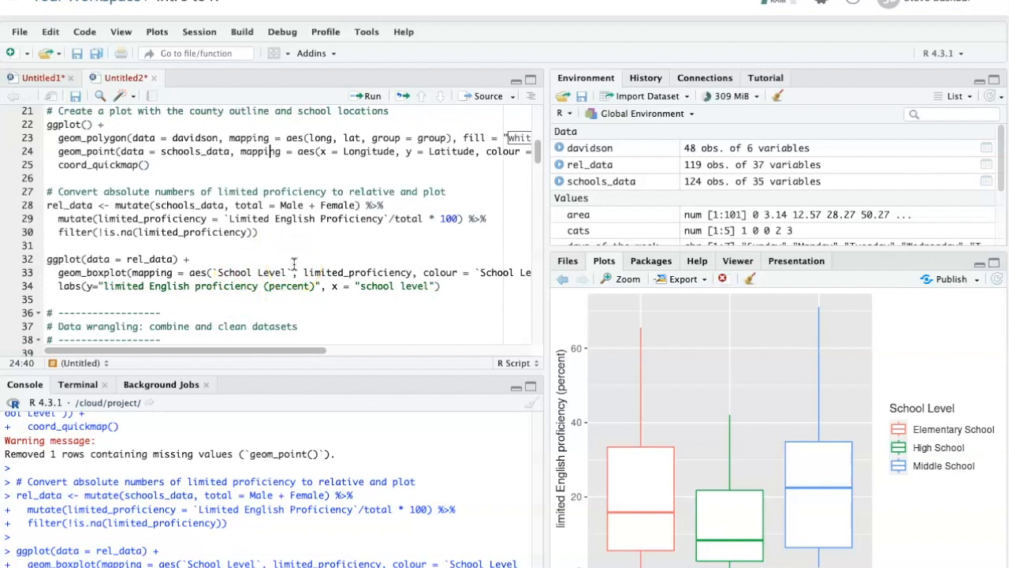
- Scroll down through the rest of the example script
scroll(down, 3)
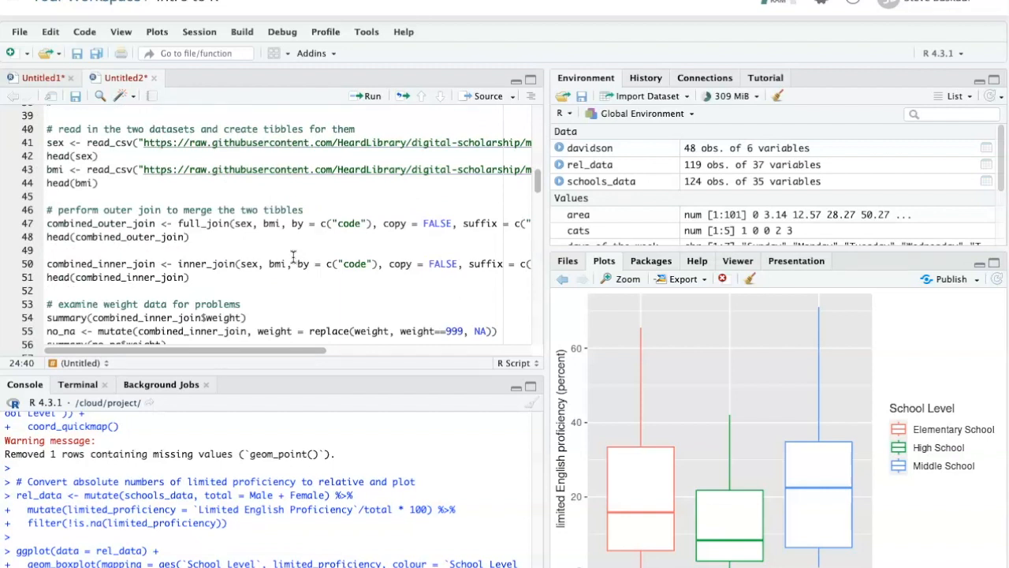
scroll(down, 3)
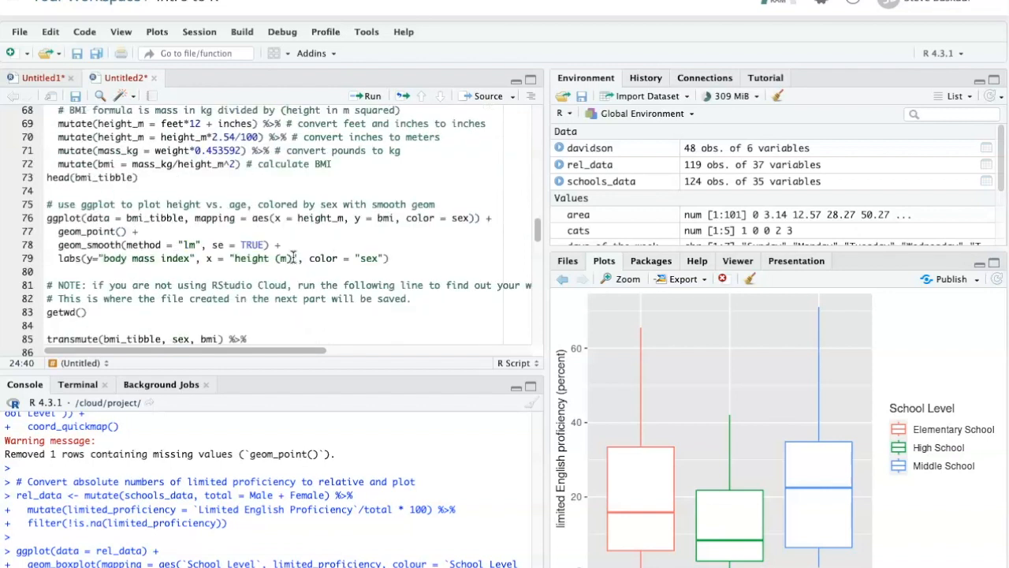
scroll(down, 3)
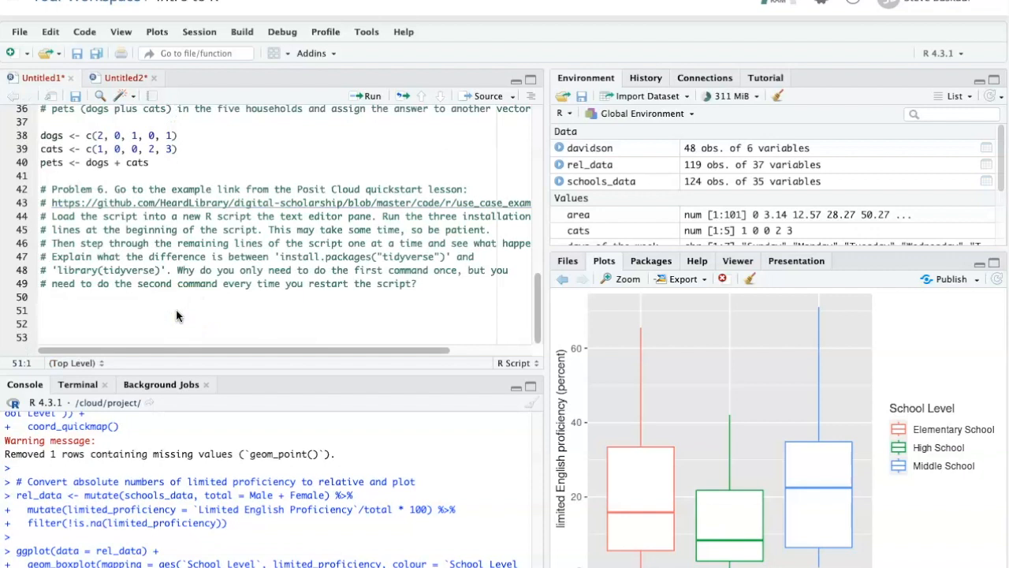
mouse_move(422, 277)
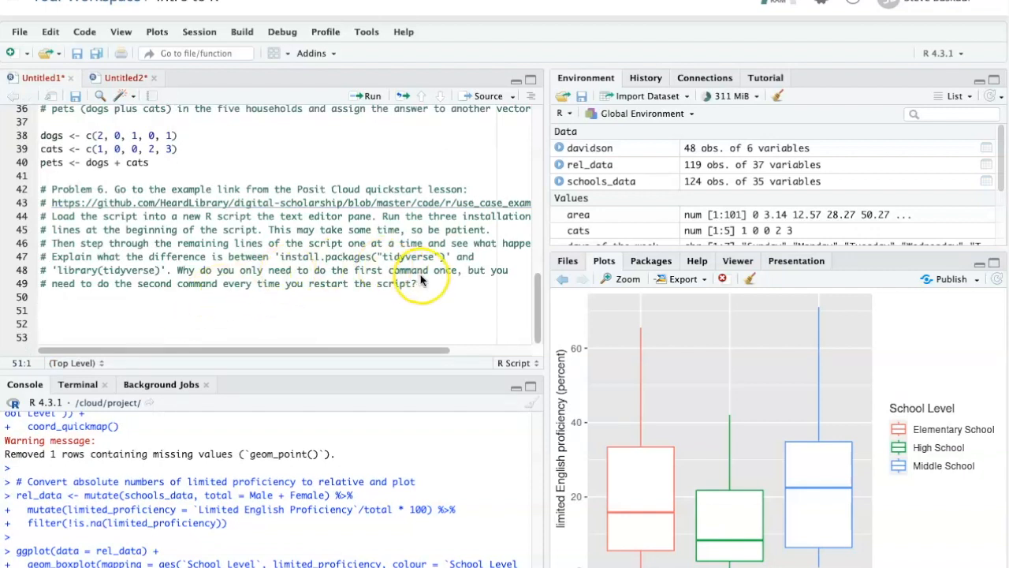
mouse_move(276, 168)
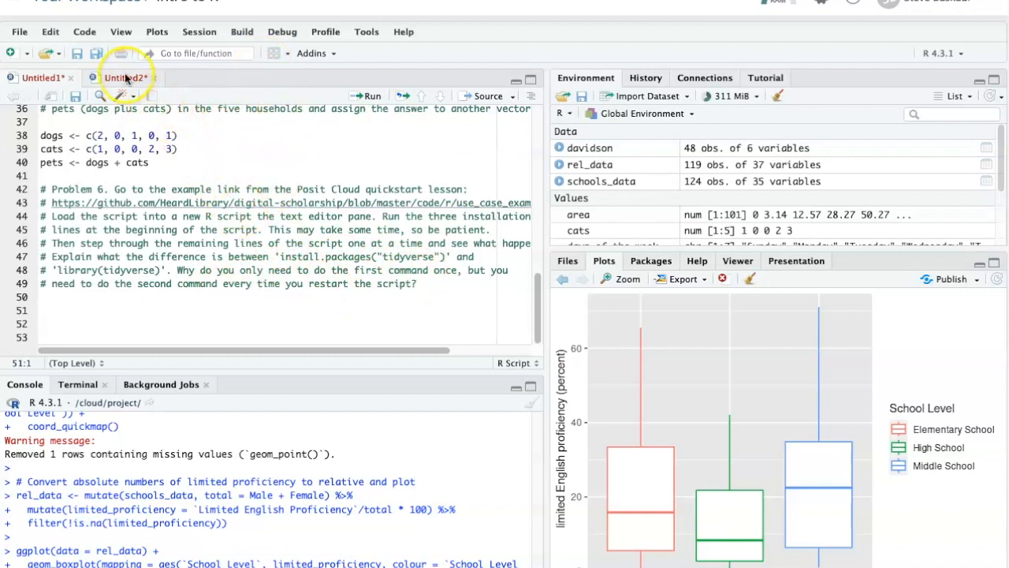
- Switch back to the Untitled2 example script tab
click(125, 77)
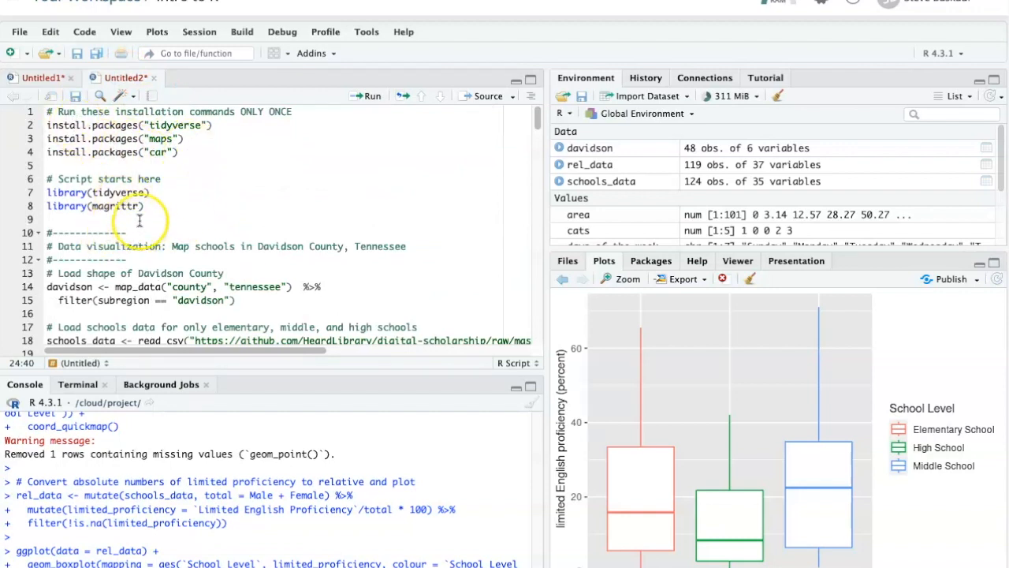
mouse_move(207, 146)
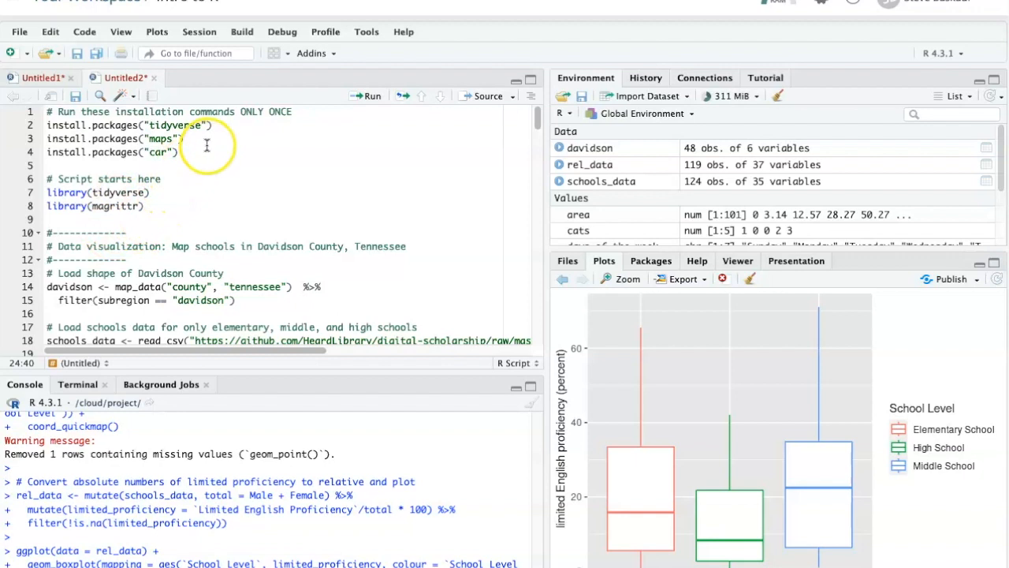